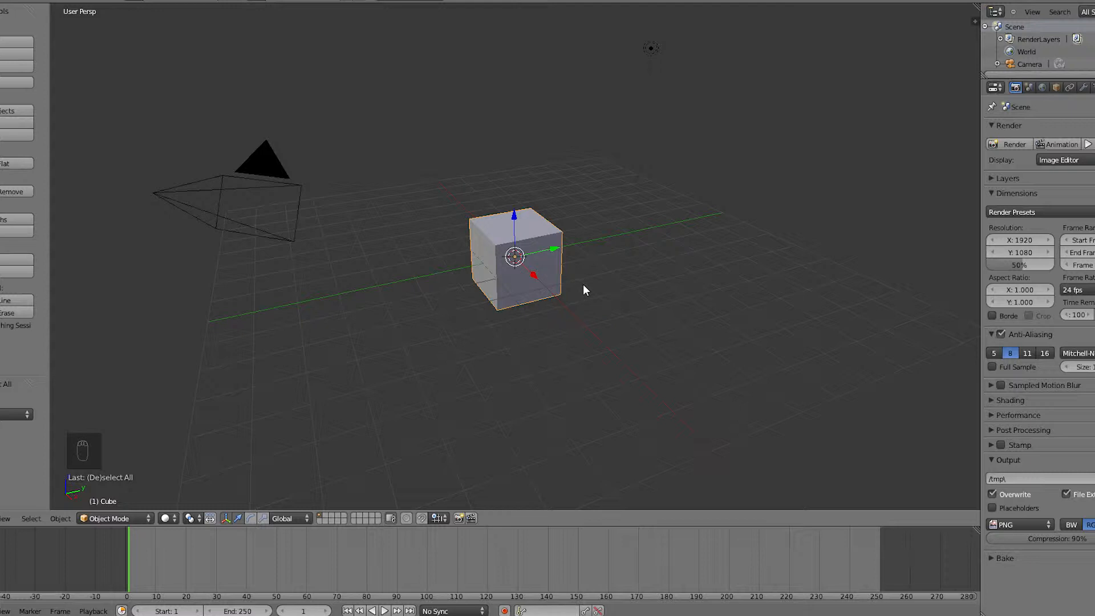
Insert a LocRot keyframe on the selected cube at frame 1 via the I menu
{"action": "key", "text": "i"}
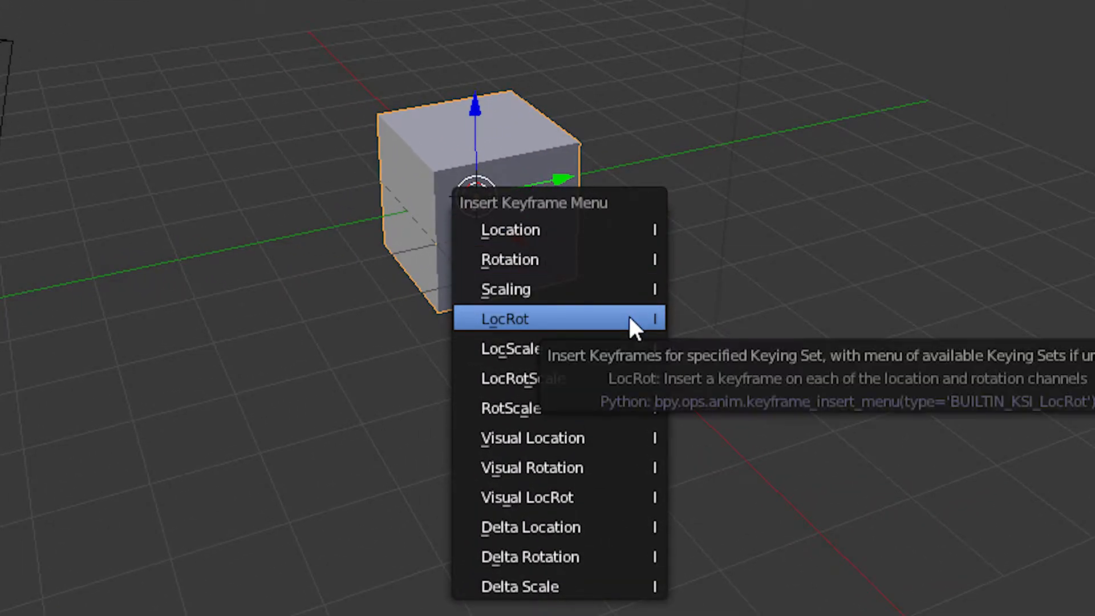
{"action": "left_click", "coordinate": [503, 319]}
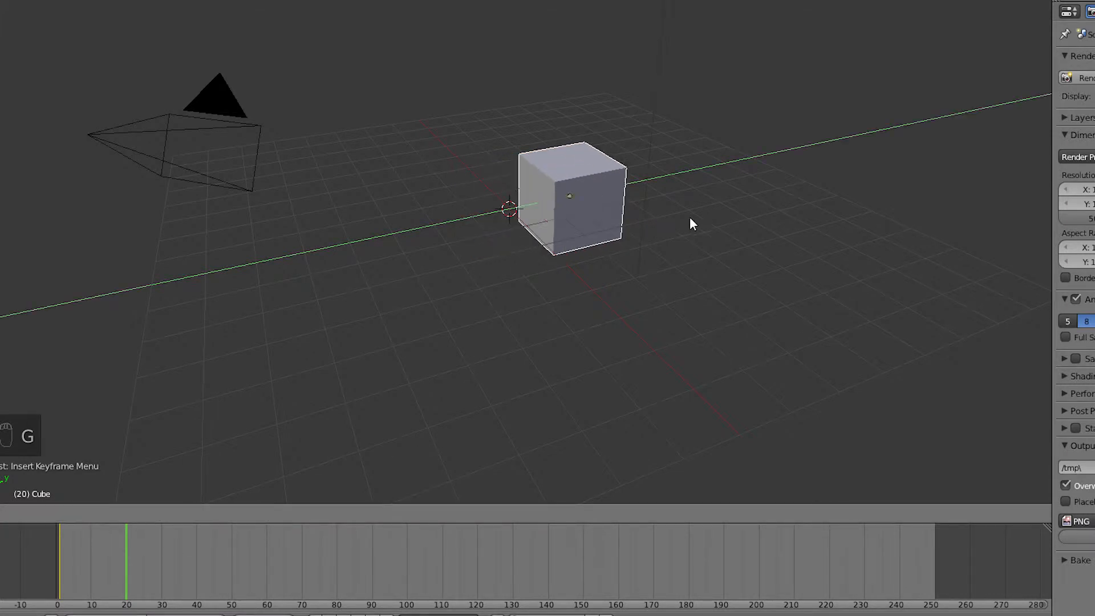
Slide the cube along the Y axis to its second pose at frame 20
{"action": "left_click_drag", "start_coordinate": [569, 195], "coordinate": [677, 171]}
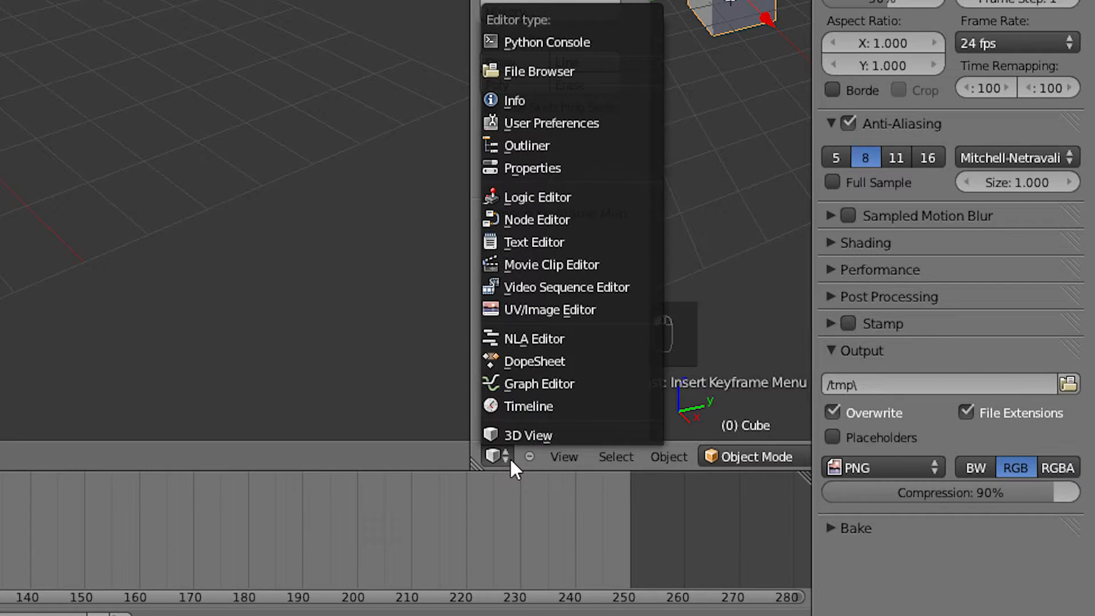
{"action": "mouse_move", "coordinate": [533, 362]}
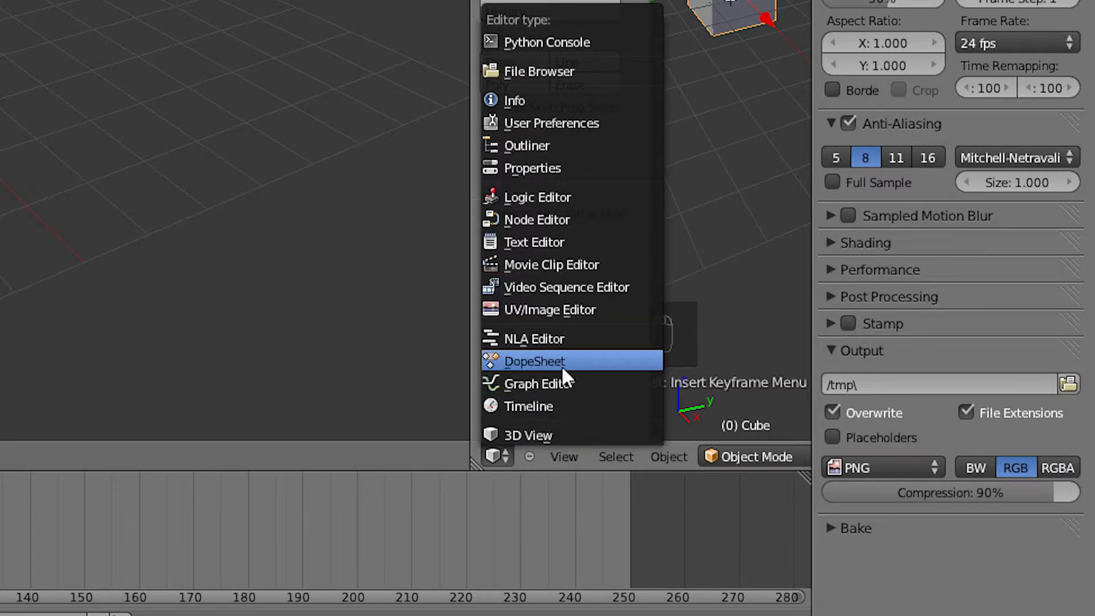
Switch an area to the Dope Sheet and collapse the cube's keyframe channels to the summary row
{"action": "left_click", "coordinate": [534, 362]}
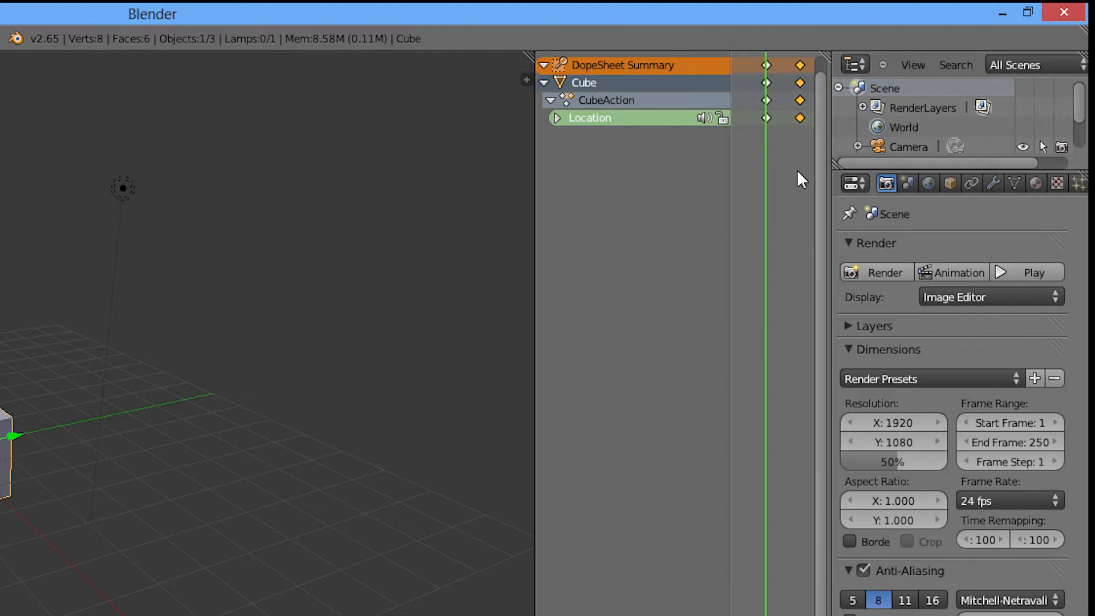
{"action": "left_click", "coordinate": [544, 82]}
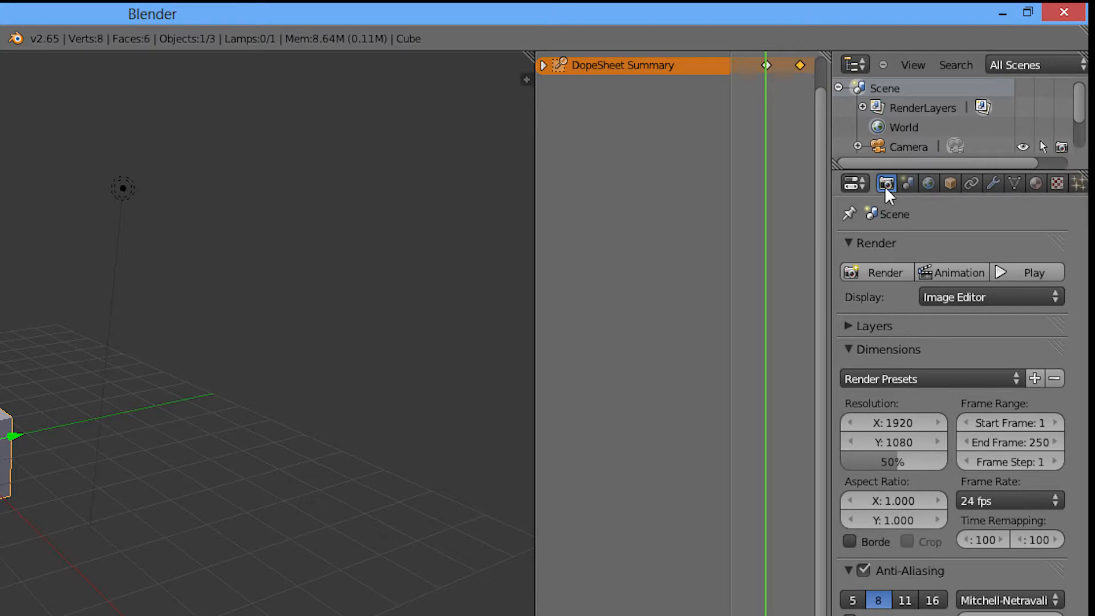
{"action": "mouse_move", "coordinate": [888, 184]}
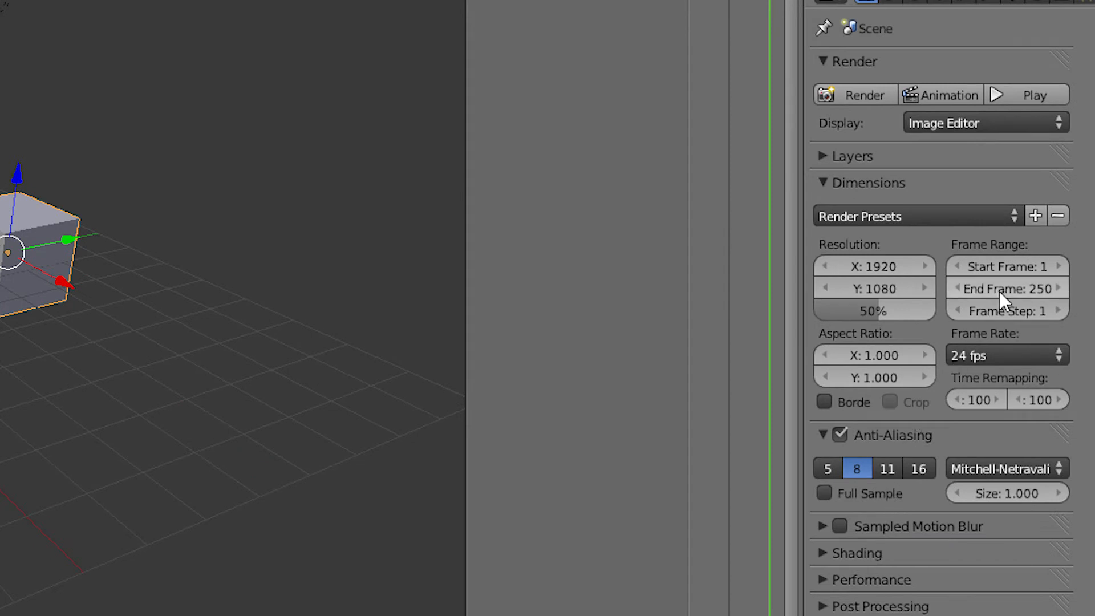
Set the render End Frame to 44 in the Dimensions panel
{"action": "left_click", "coordinate": [1006, 288]}
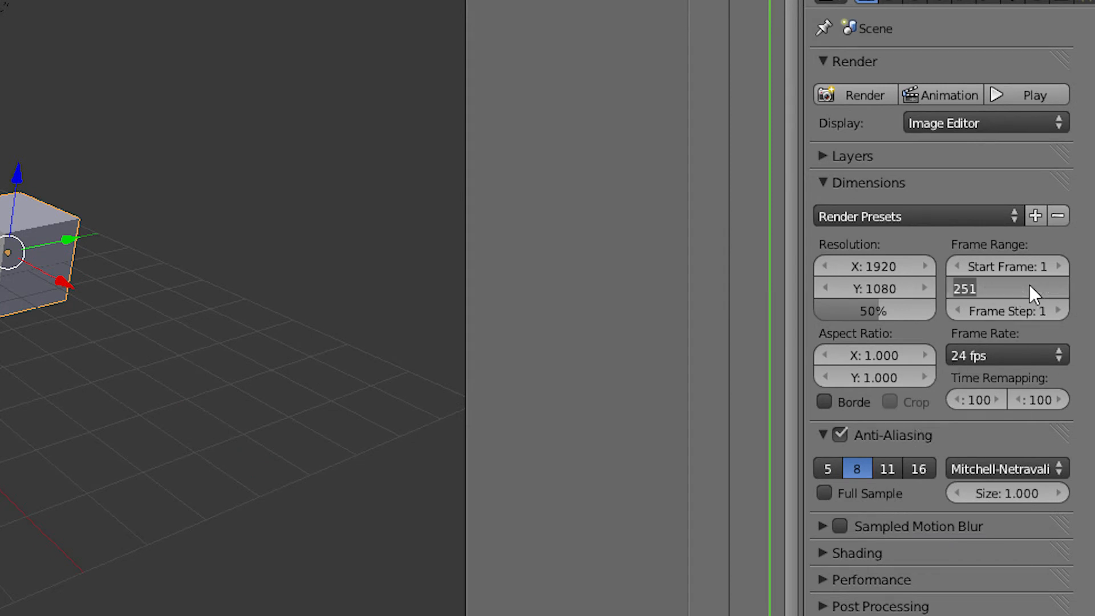
{"action": "type", "text": "44"}
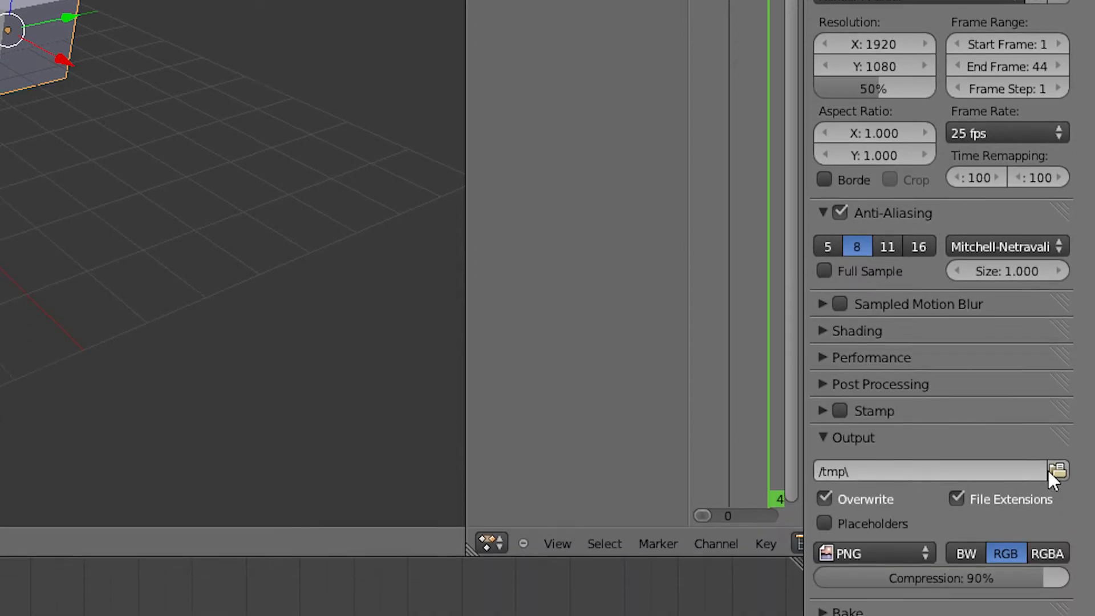
Set the render output to C:\tmp\finished animation\my animation and start the Animation render
{"action": "left_click", "coordinate": [1056, 471]}
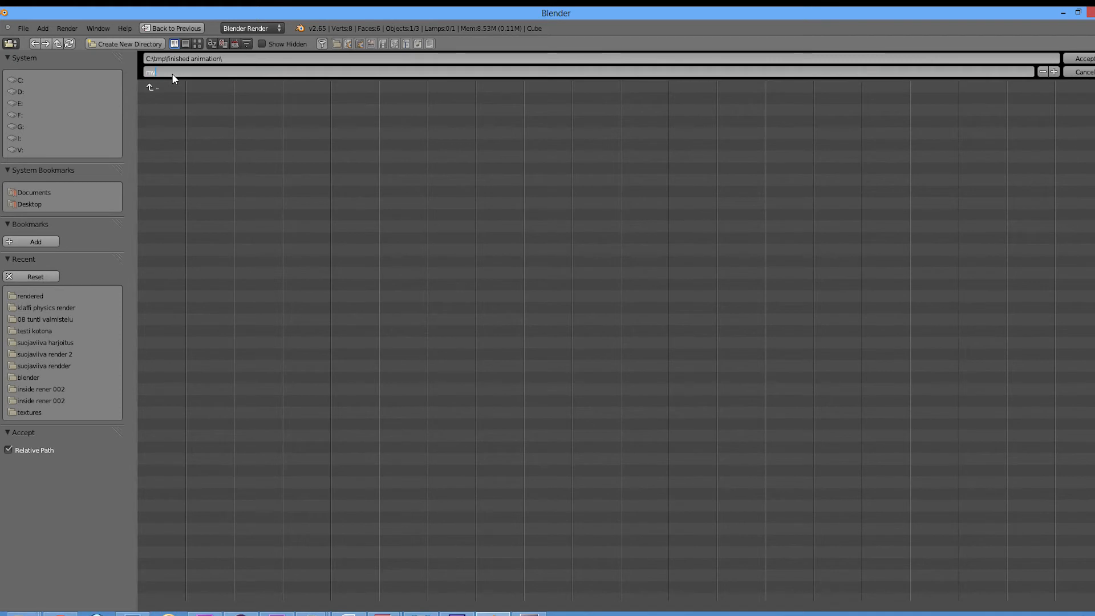
{"action": "left_click", "coordinate": [1083, 58]}
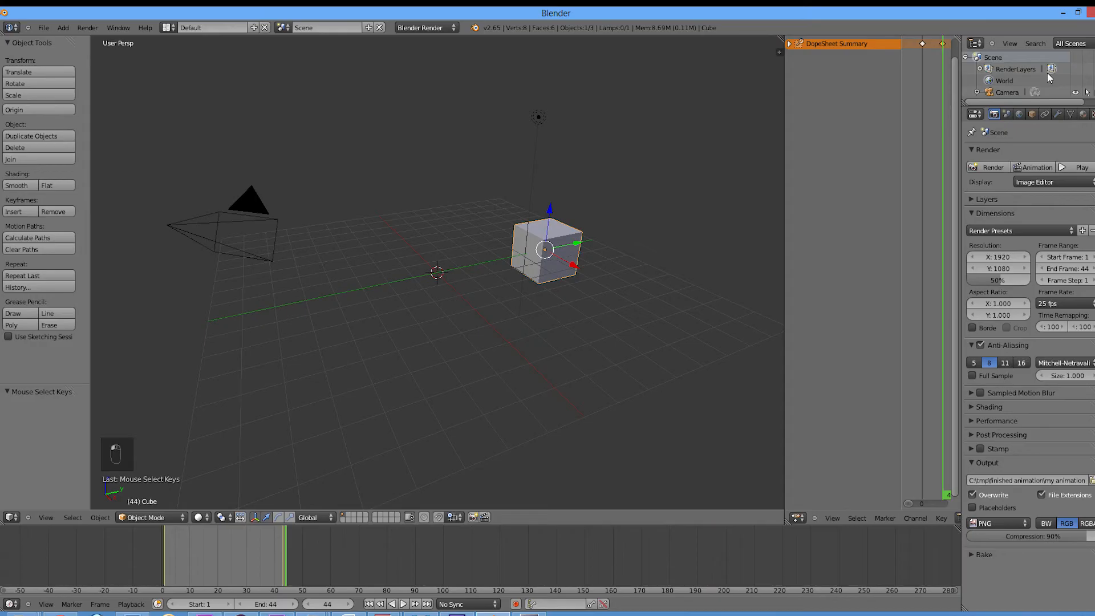
{"action": "left_click", "coordinate": [992, 167]}
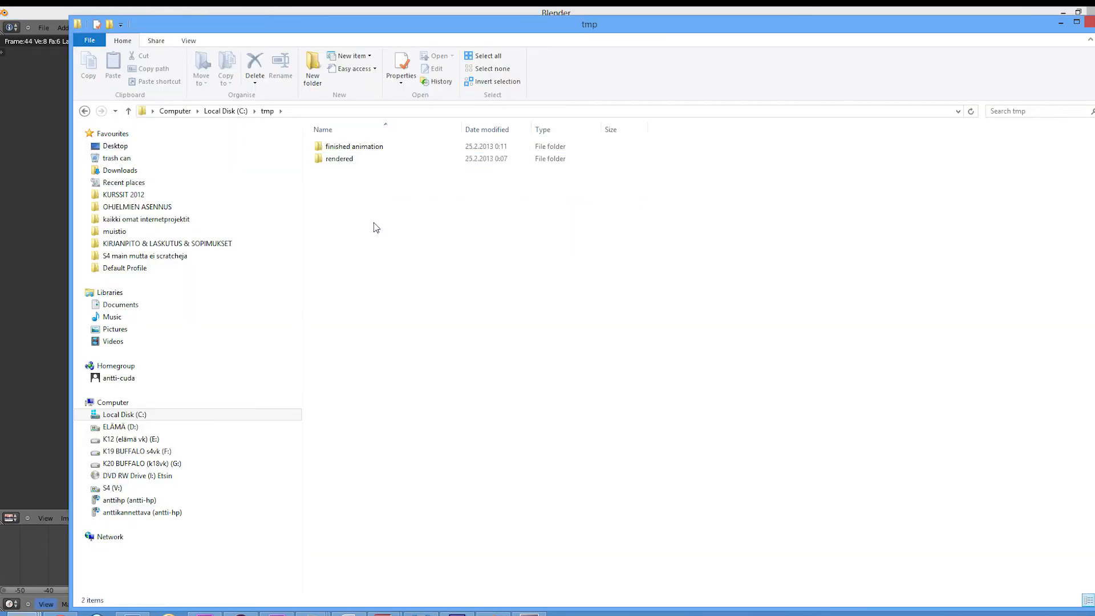
View the 44 rendered PNG frames, my animation0001-0044, in the finished animation folder
{"action": "double_click", "coordinate": [353, 146]}
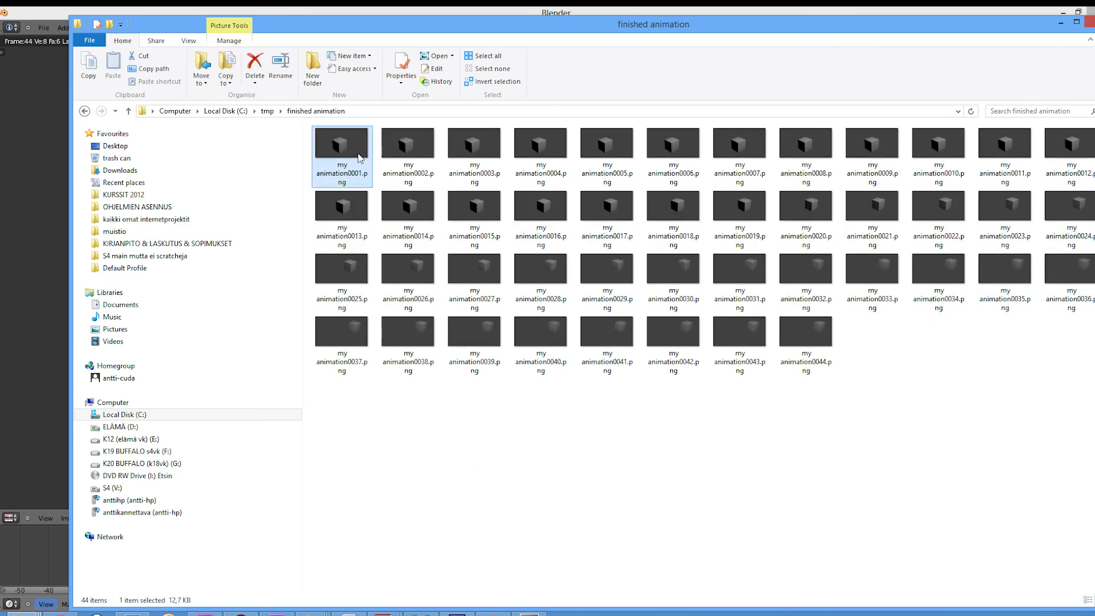